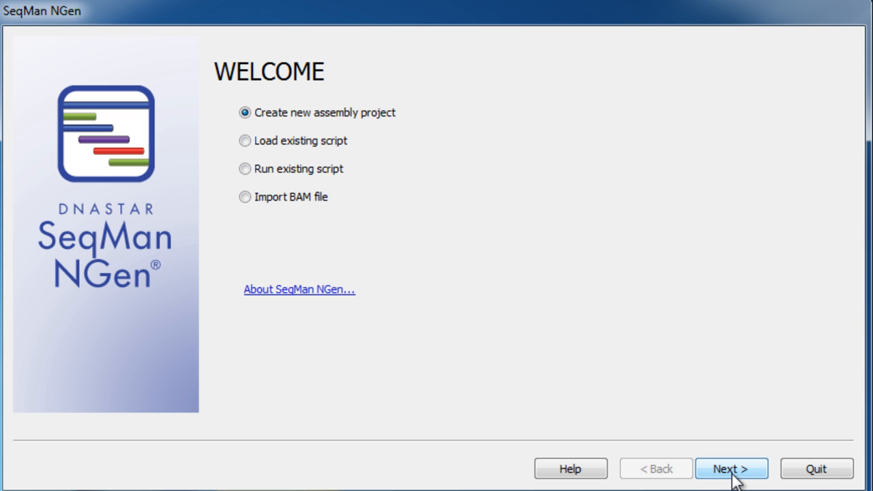
Step: Advance through project type choices: new assembly, Transcriptome, De novo, default name 'Transcriptome Project' on Desktop
left_click(731, 469)
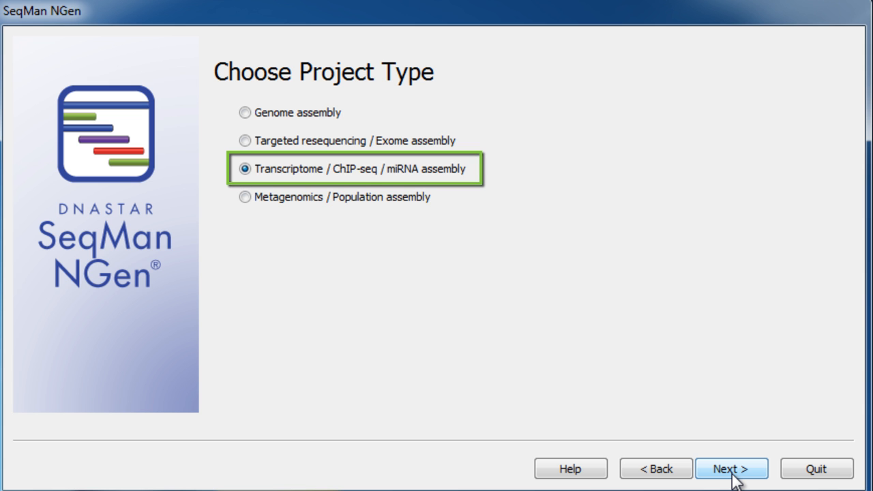
left_click(731, 469)
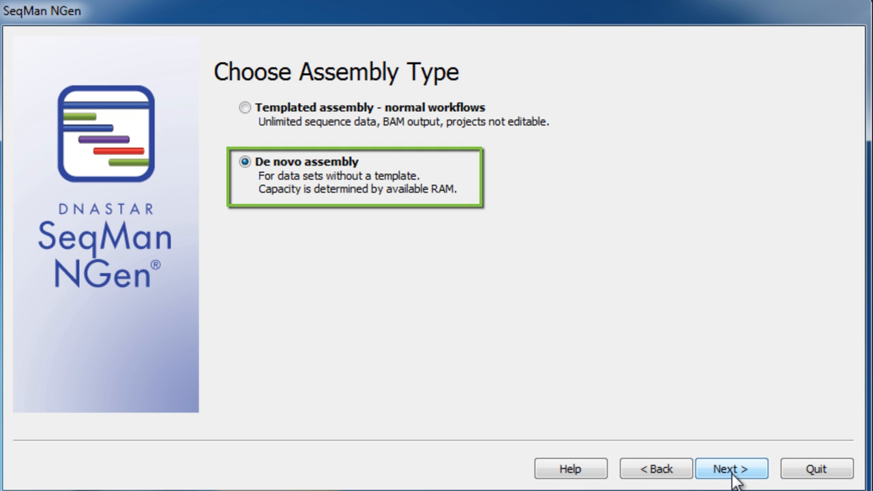
left_click(731, 469)
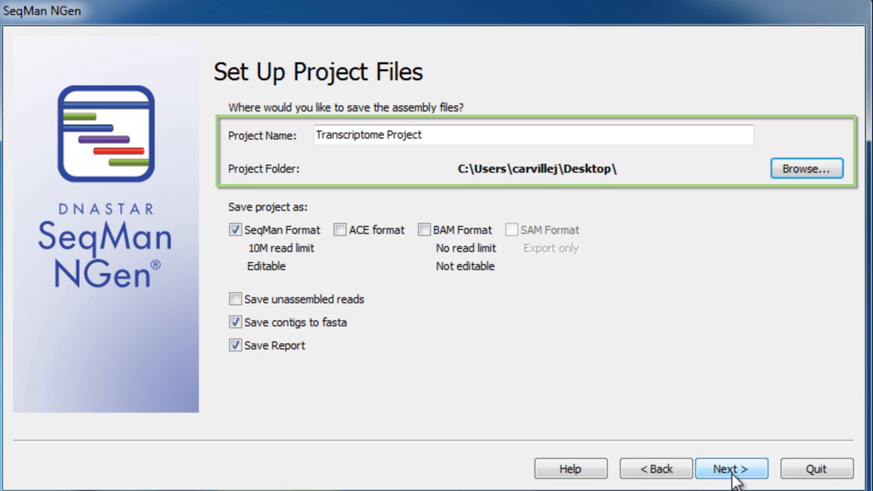
left_click(731, 470)
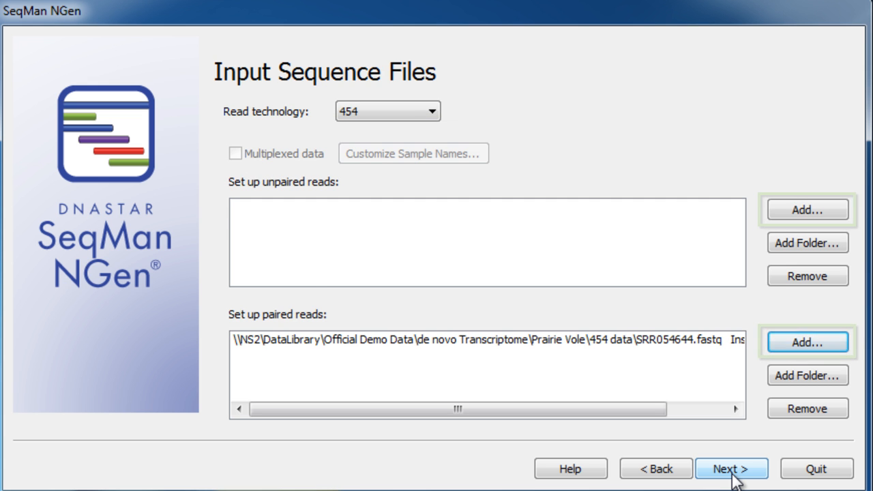
Step: Keep the paired 454 fastq file as input and continue to Read Options
left_click(732, 467)
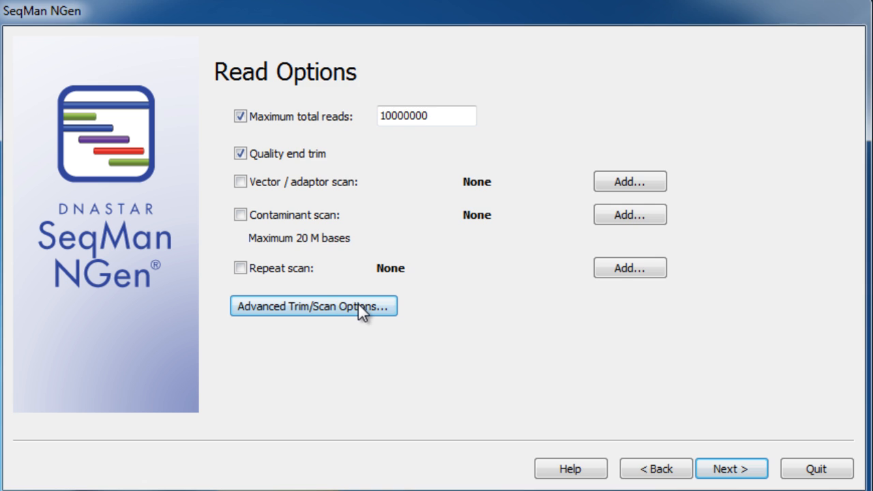
Step: Keep Maximum total reads and Quality end trim checked and continue to Assembly Options
left_click(314, 305)
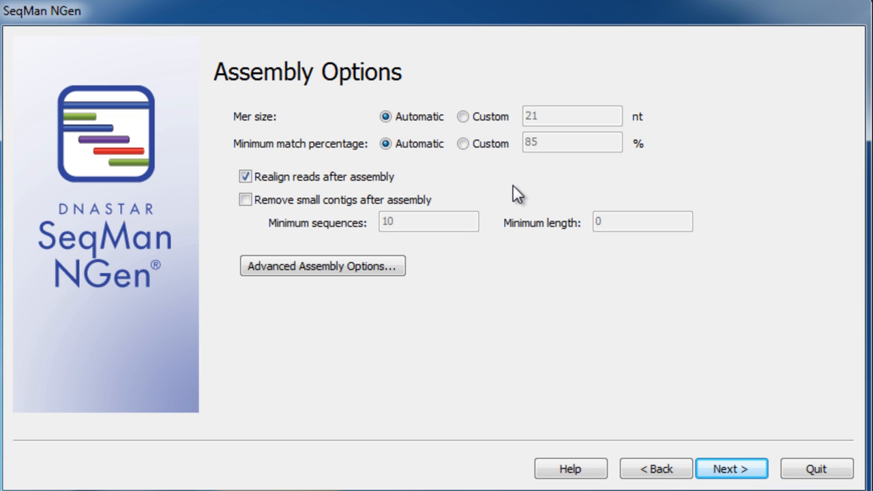
Step: Set a Custom minimum match percentage of 93, review advanced options, and start the assembly
left_click(472, 145)
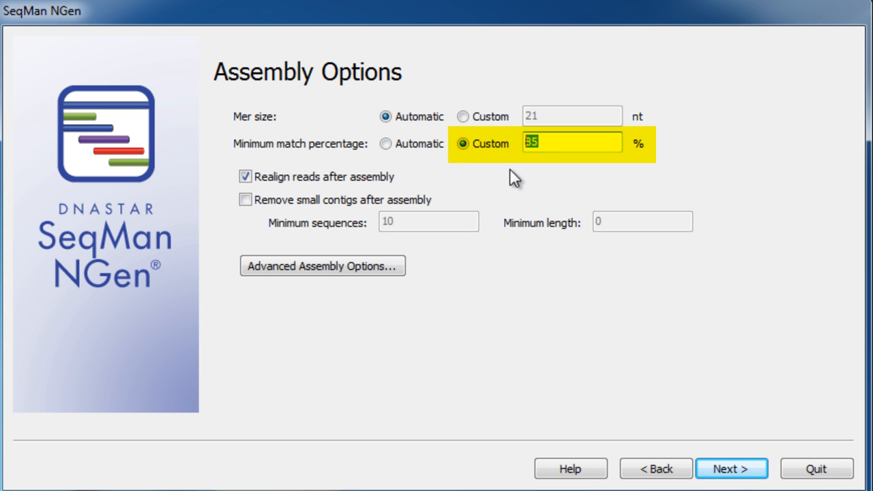
type("93")
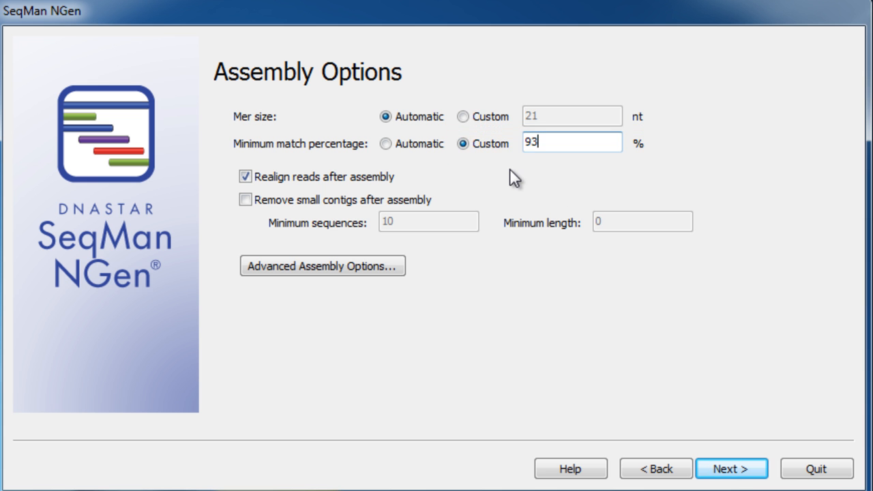
left_click(322, 265)
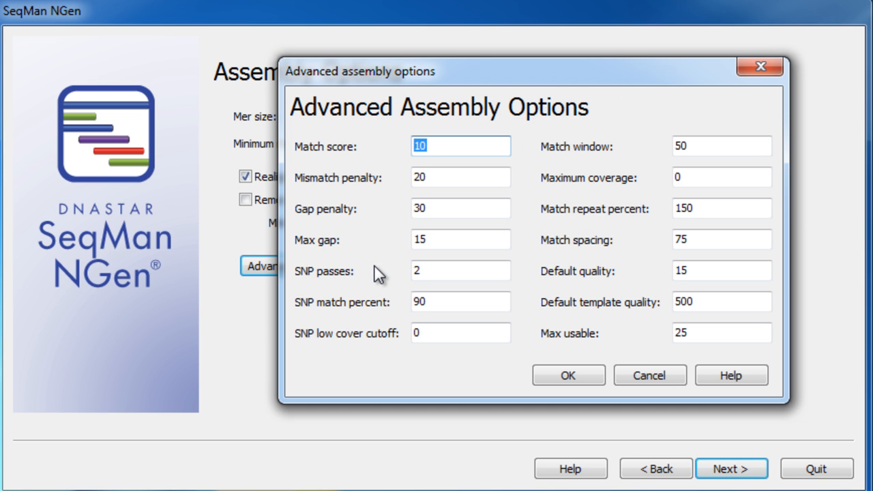
mouse_move(649, 376)
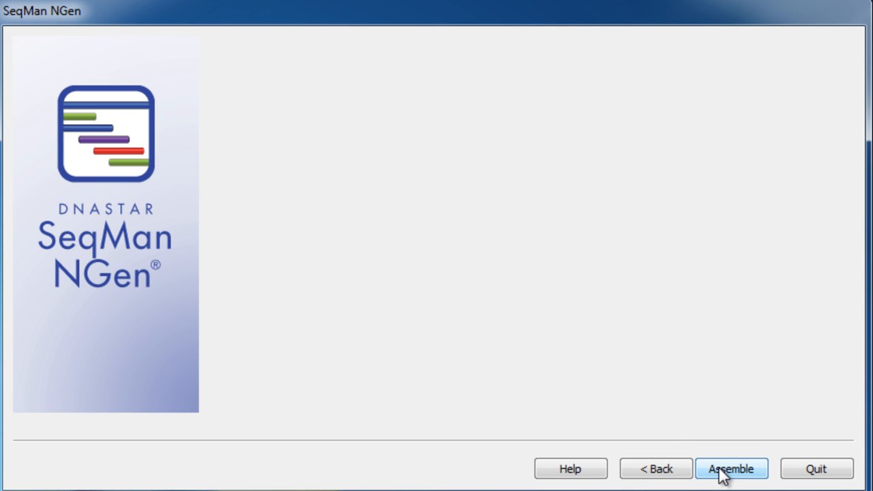
left_click(731, 468)
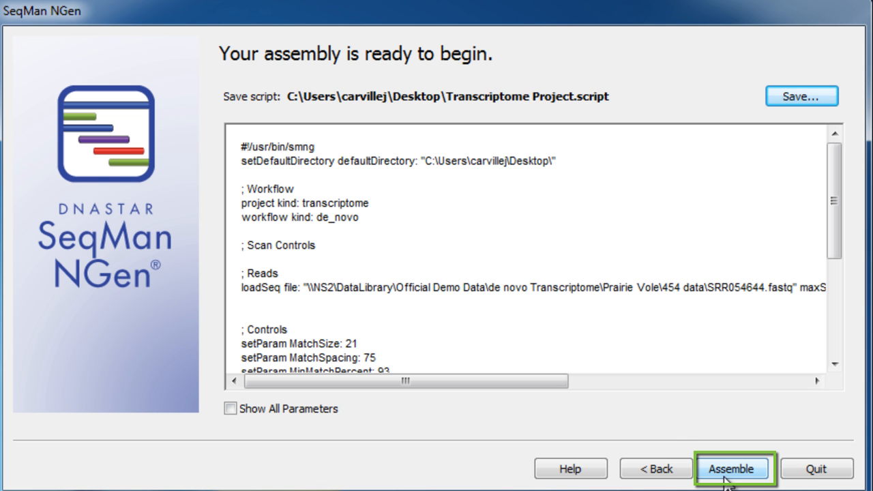
left_click(731, 466)
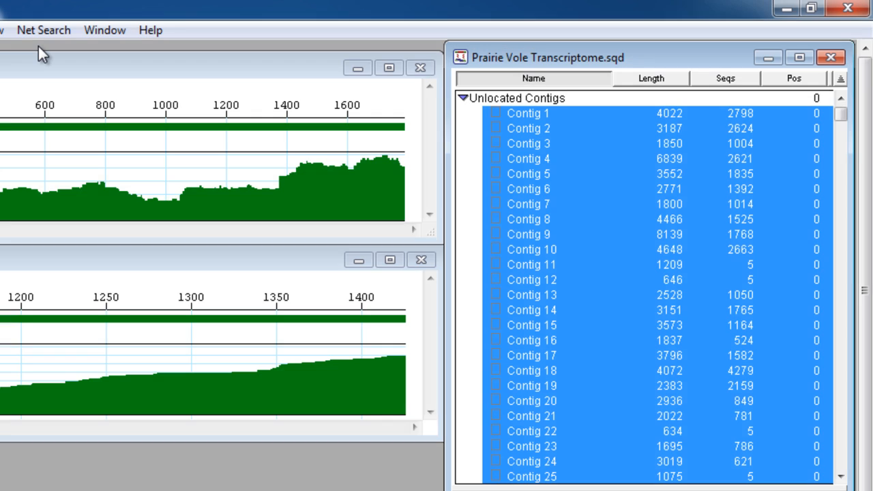
Step: With all Prairie Vole contigs selected, bring up the Net Search menu
left_click(43, 30)
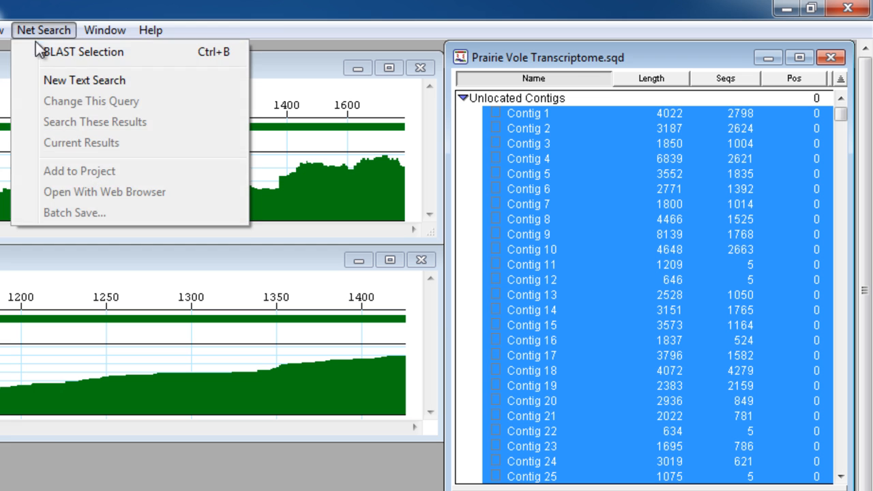
Step: Submit the selected contigs as a blastn query against the nr database via BLAST Selection
left_click(75, 53)
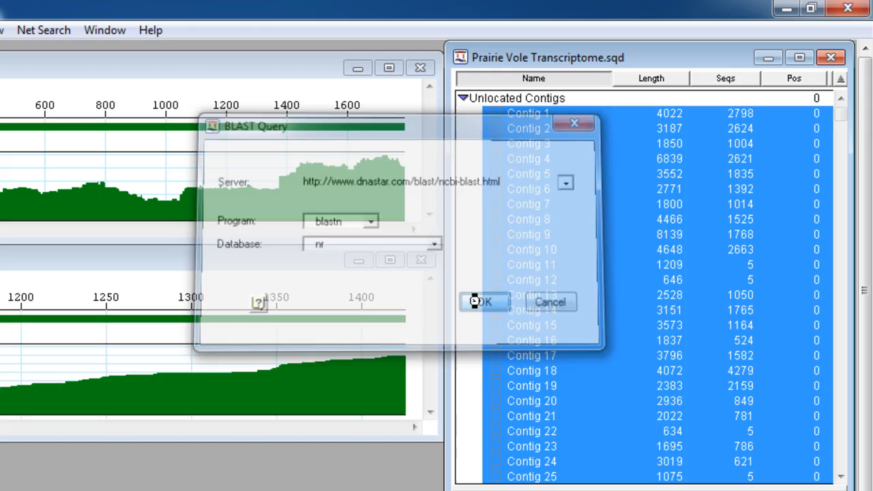
left_click(551, 301)
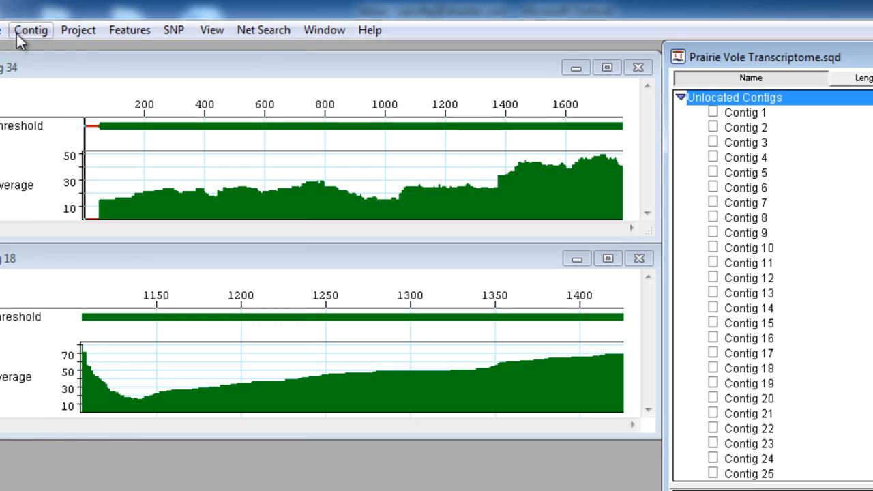